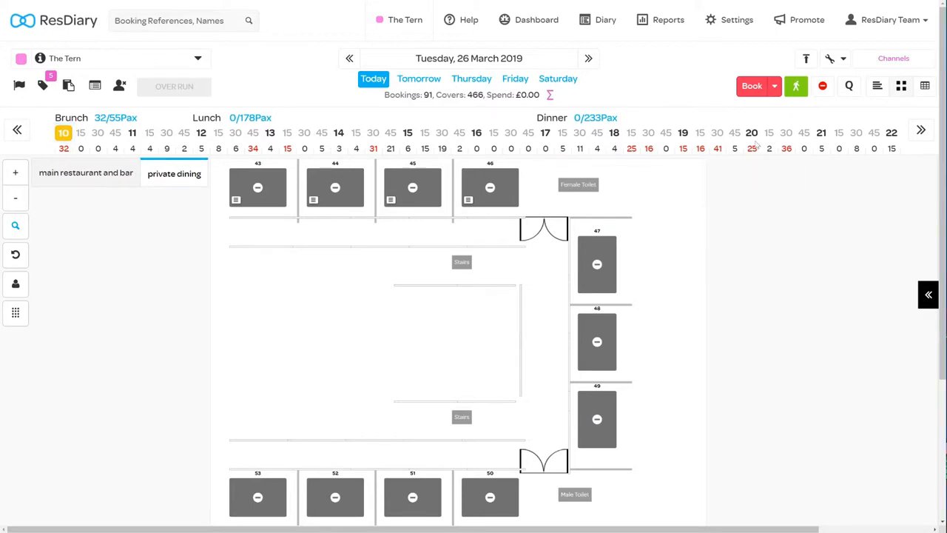
- Show 20:00 table bookings, then switch to the main restaurant and bar area
left_click(752, 132)
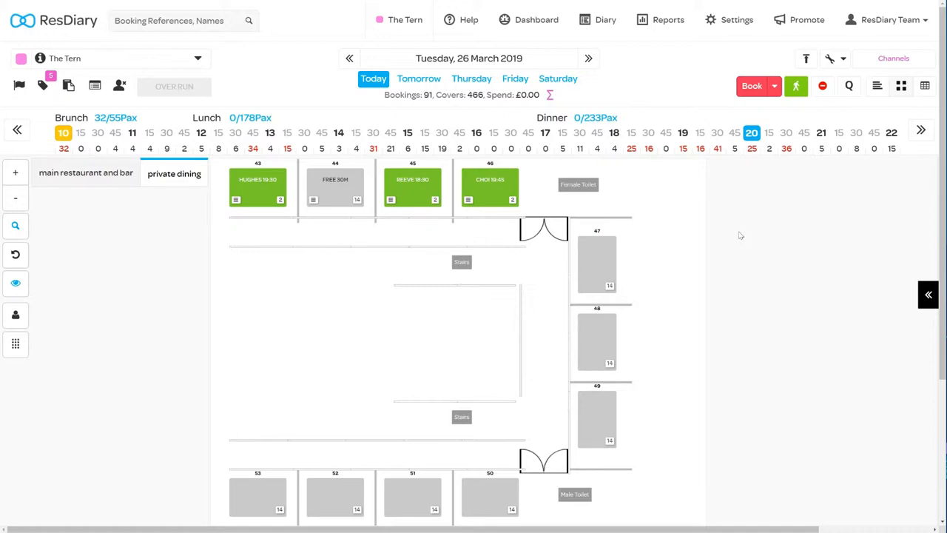
mouse_move(371, 183)
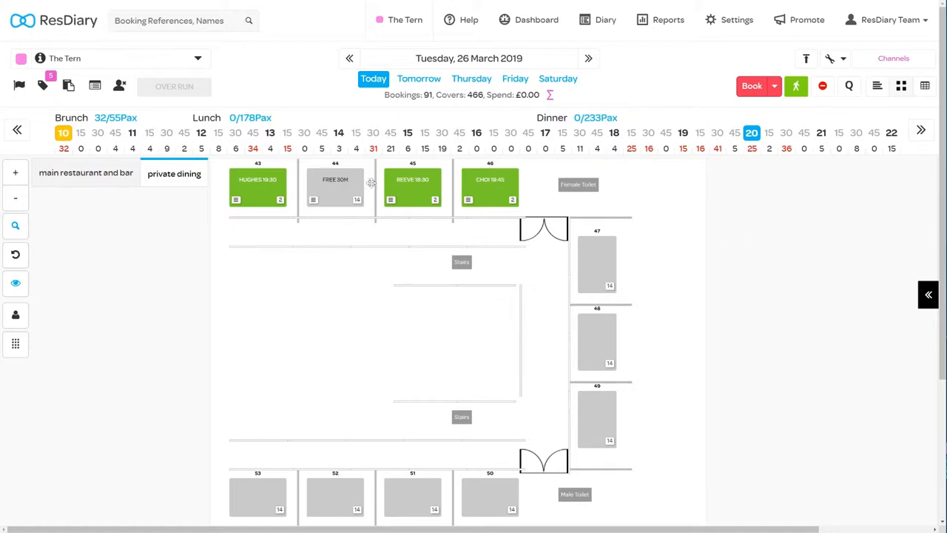
left_click(85, 174)
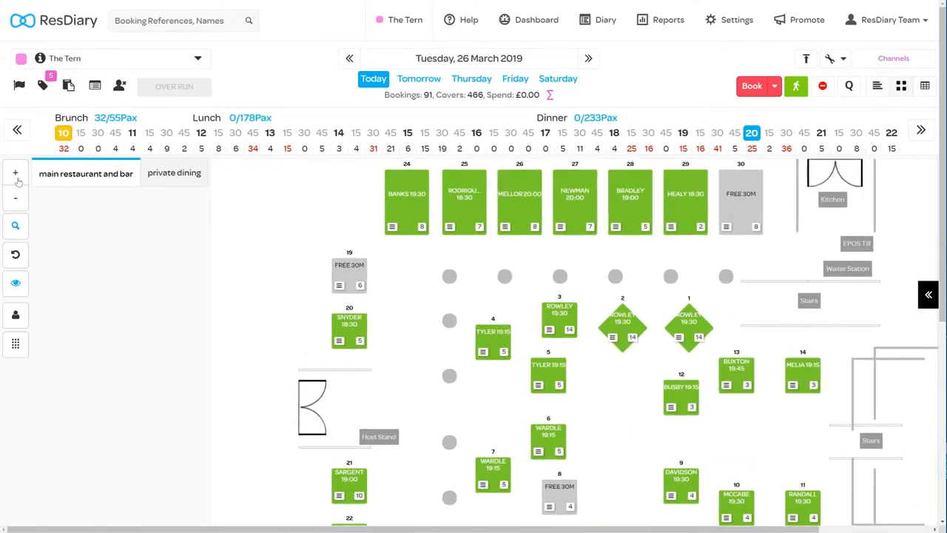
- Zoom in twice and scroll down to reveal lower tables 15–23
left_click(15, 226)
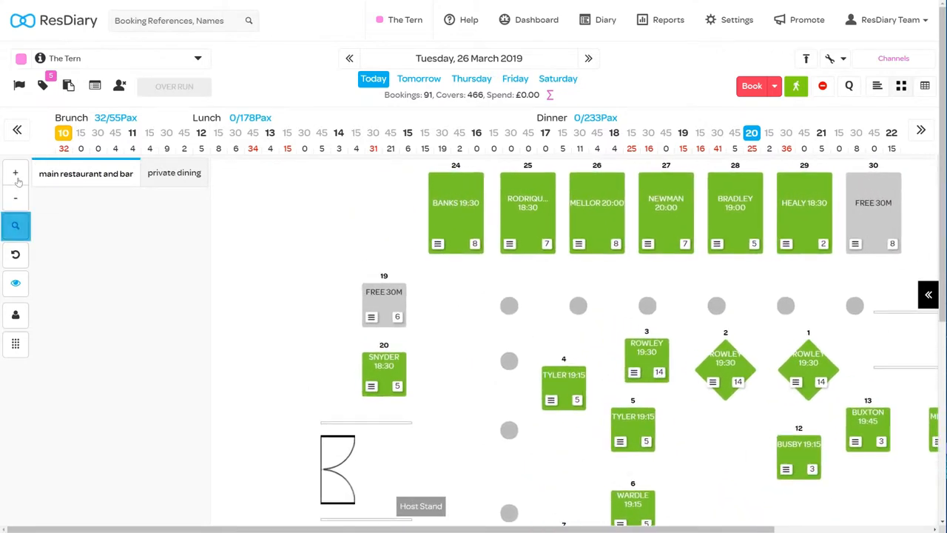
left_click(15, 226)
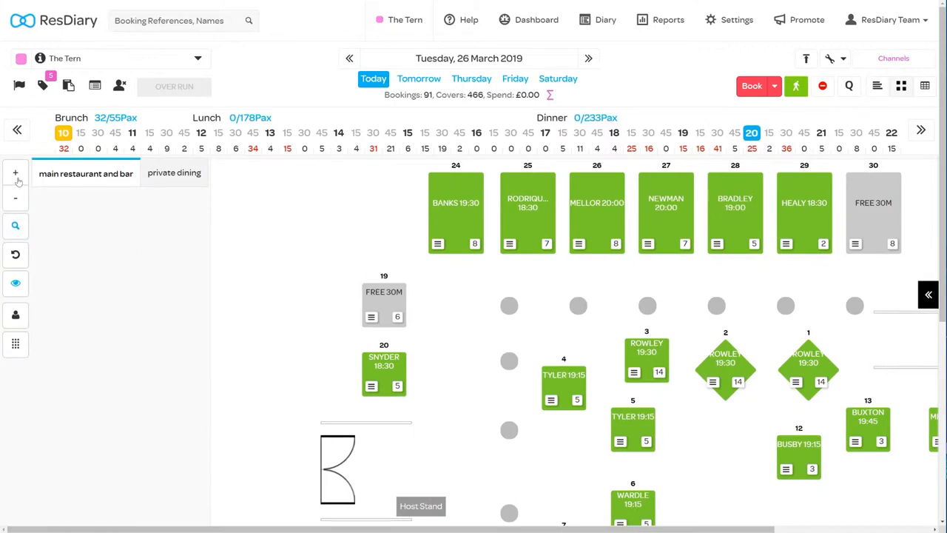
mouse_move(135, 215)
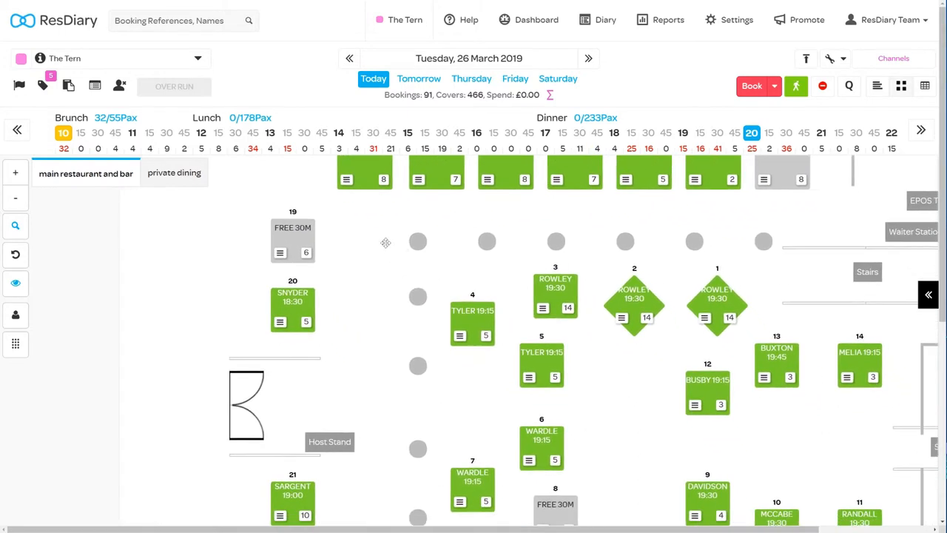
scroll("down", 3)
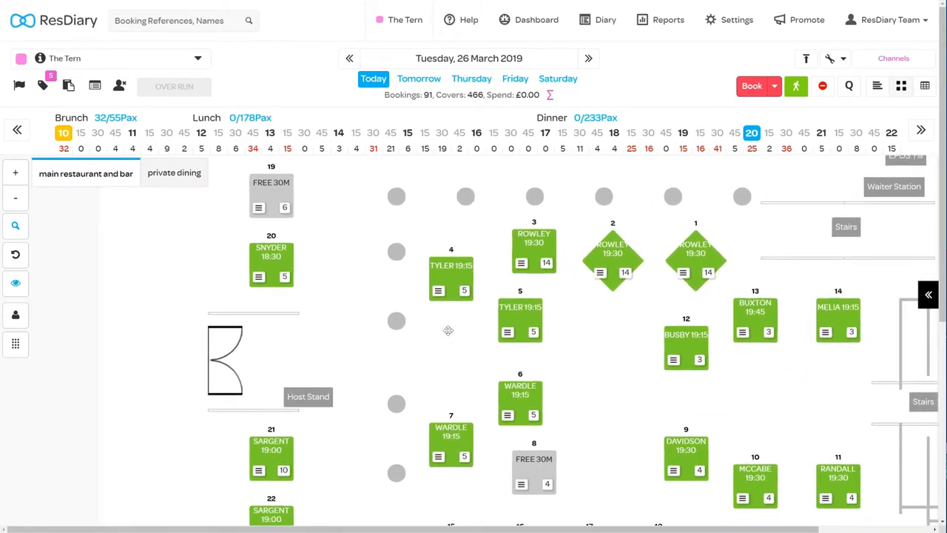
scroll("down", 3)
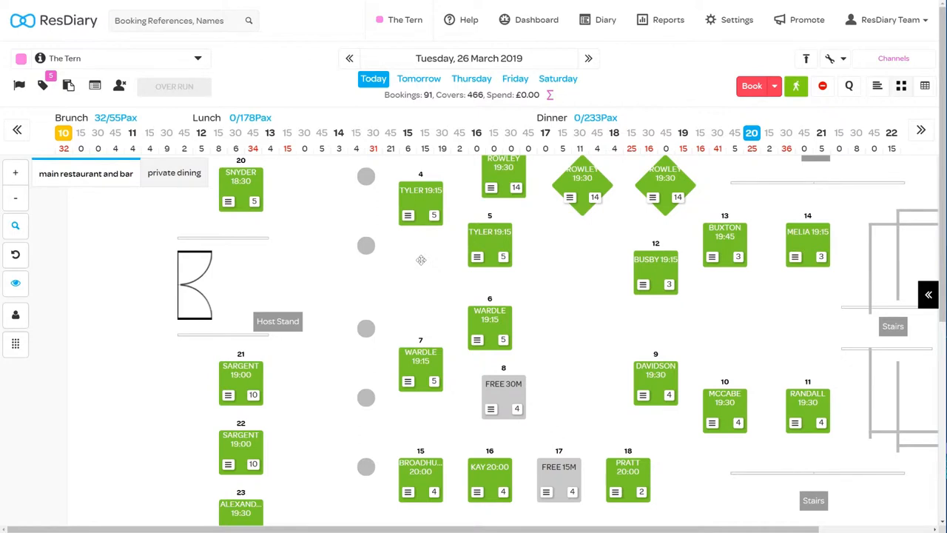
mouse_move(98, 198)
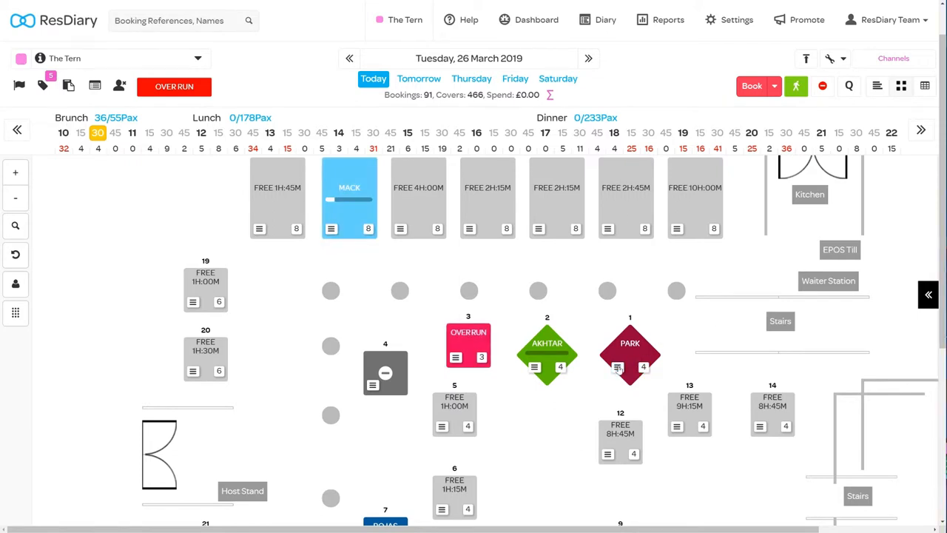
left_click(630, 352)
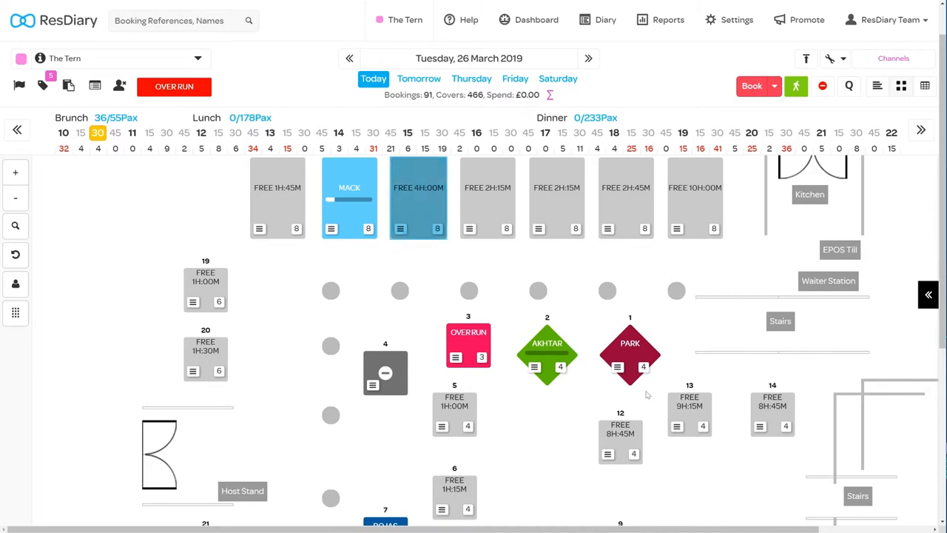
left_click(384, 372)
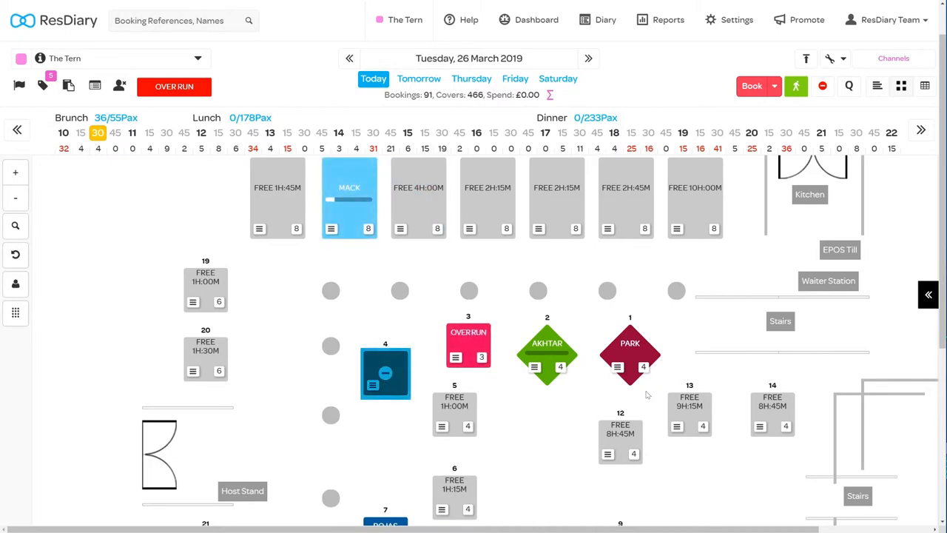
left_click(385, 373)
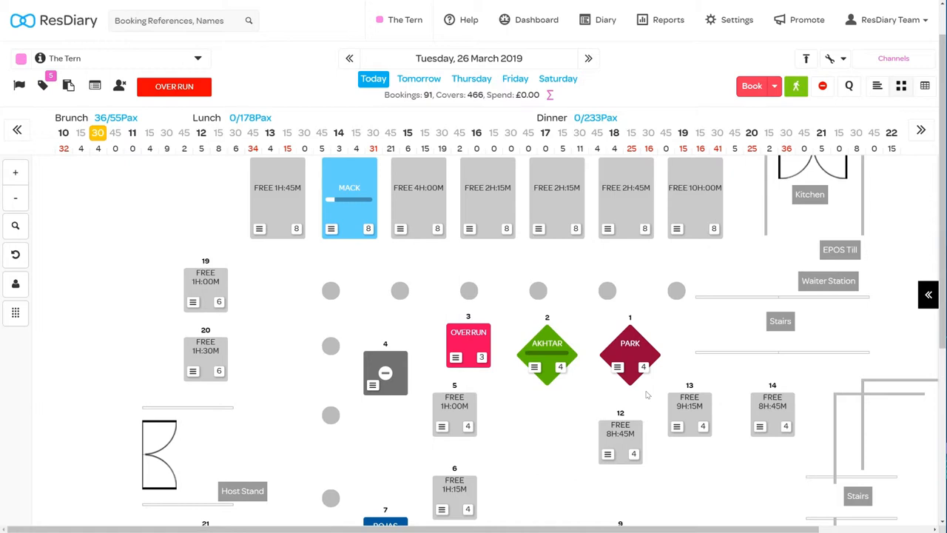
left_click(630, 353)
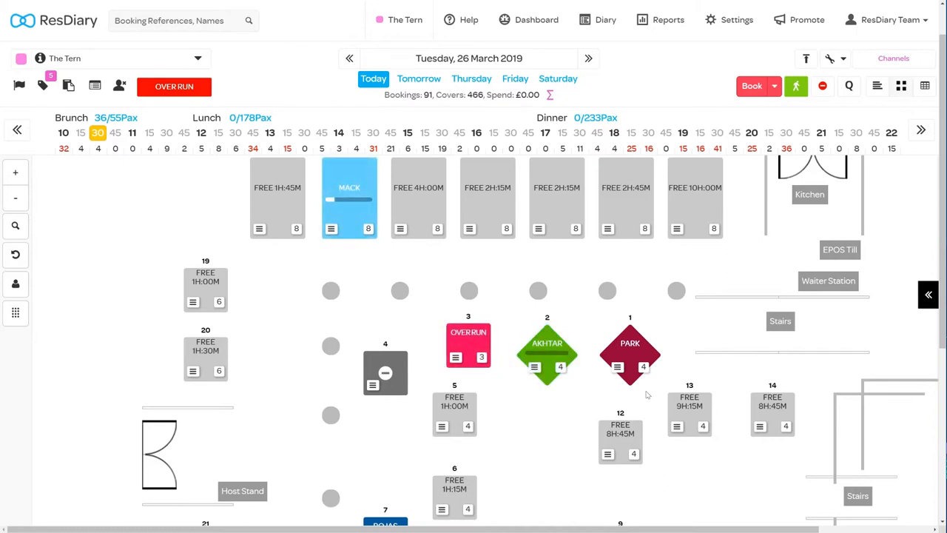
mouse_move(504, 395)
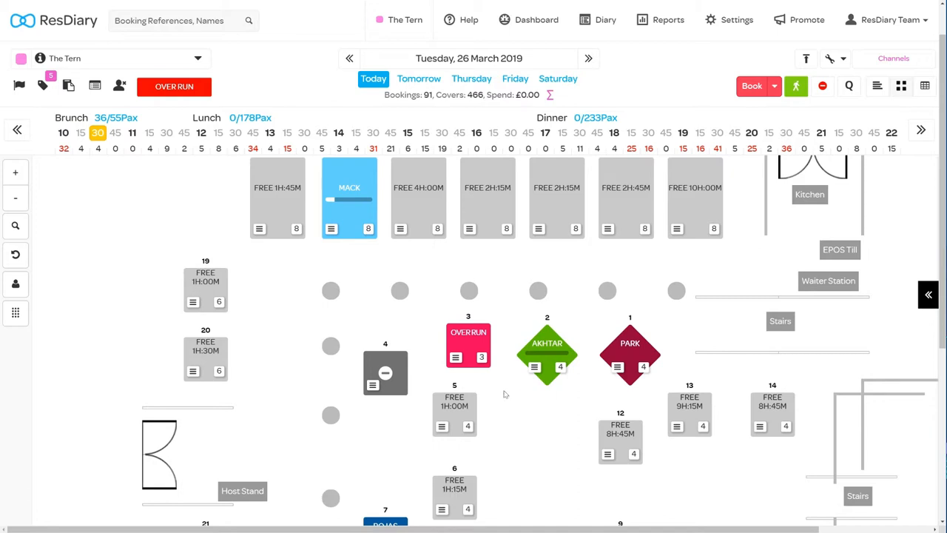
left_click(547, 342)
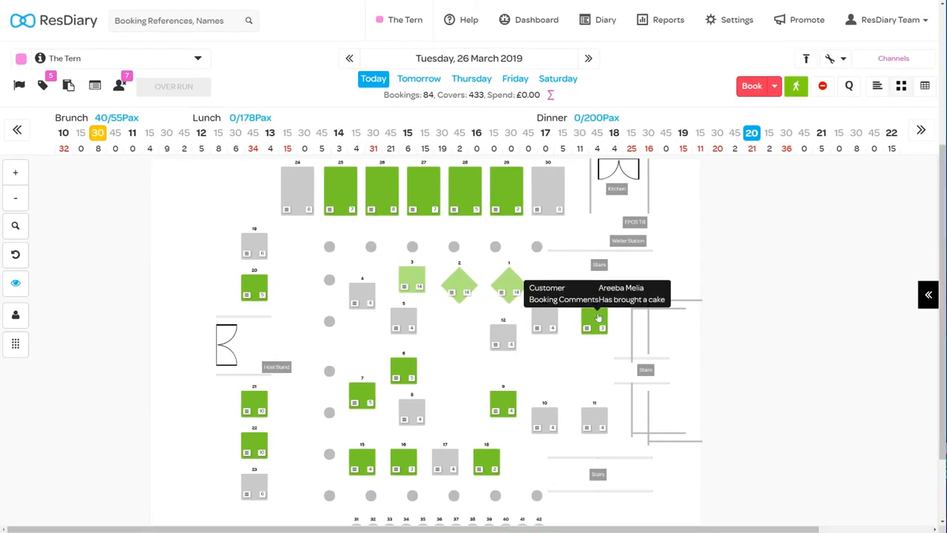
mouse_move(544, 316)
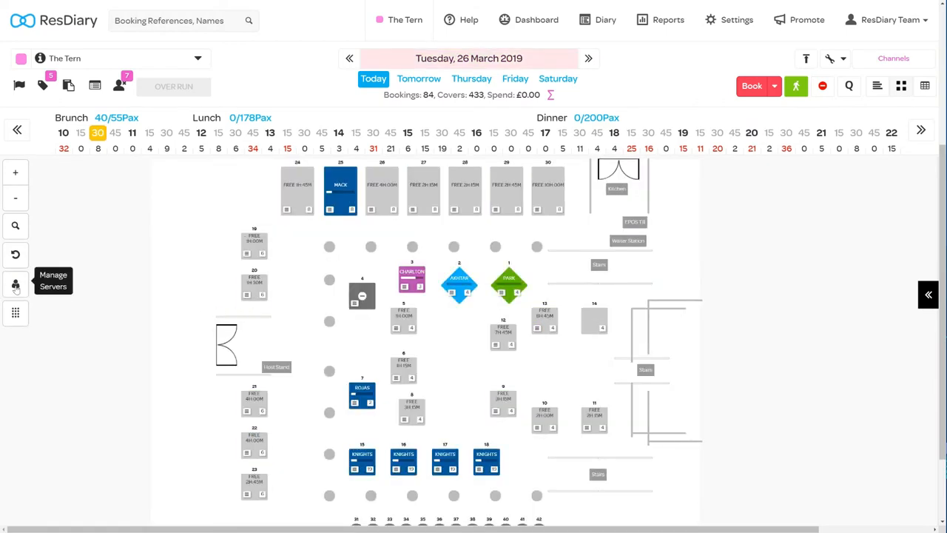
mouse_move(248, 287)
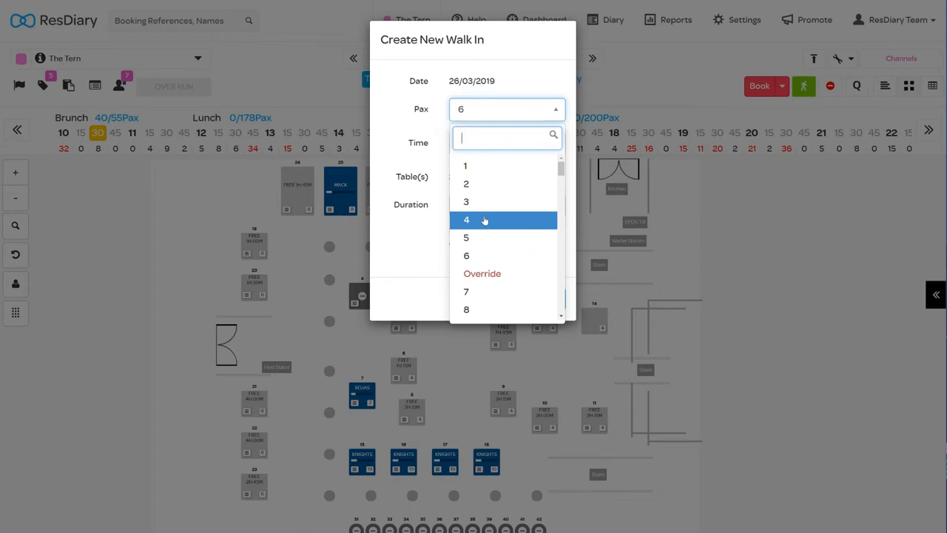
- Seat a party of 4 as a walk-in at table 20, then view Friday 29 March
left_click(466, 220)
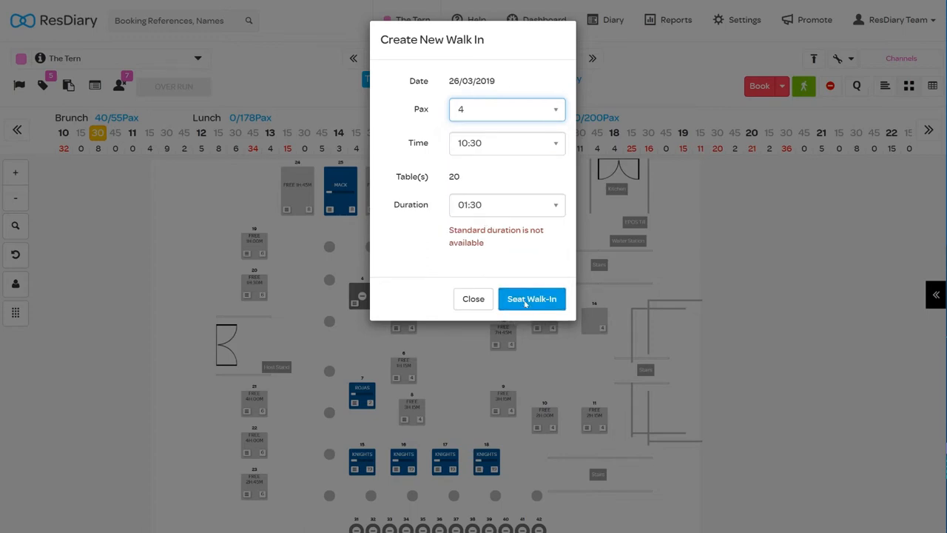
left_click(531, 298)
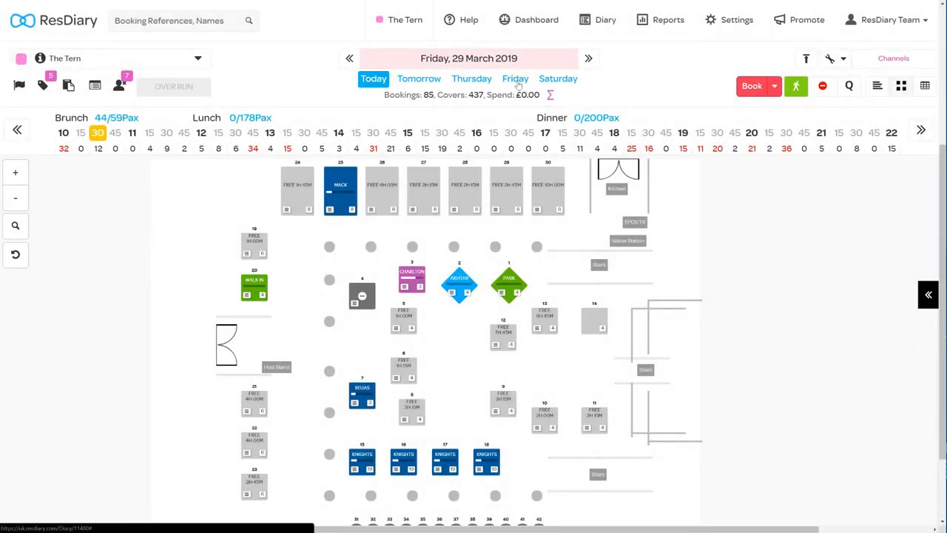
left_click(516, 79)
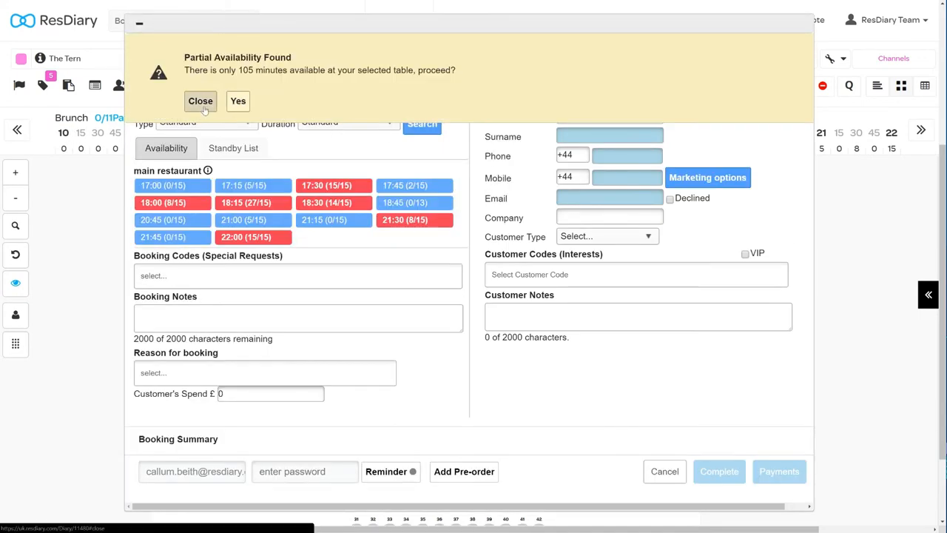
- Dismiss the partial availability warning, cancel the booking, and open the Help menu
left_click(200, 102)
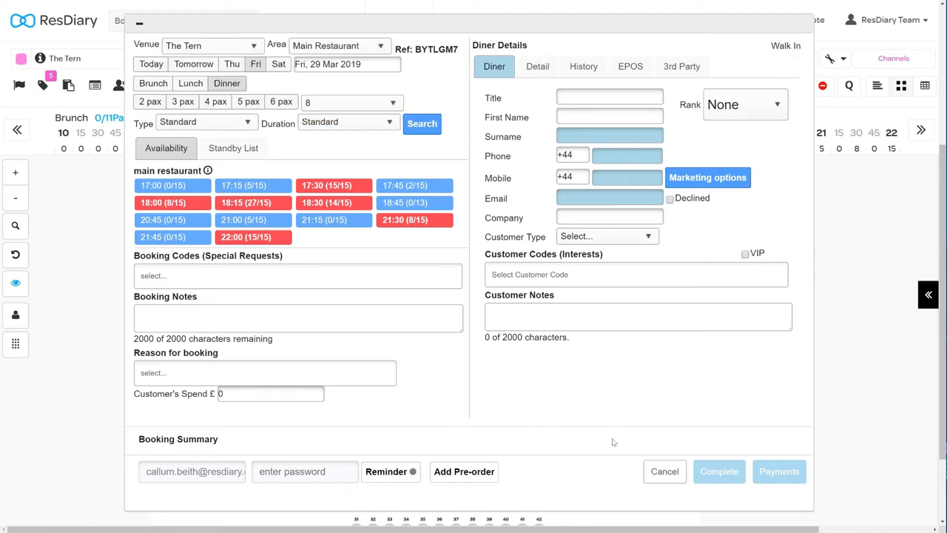
left_click(664, 471)
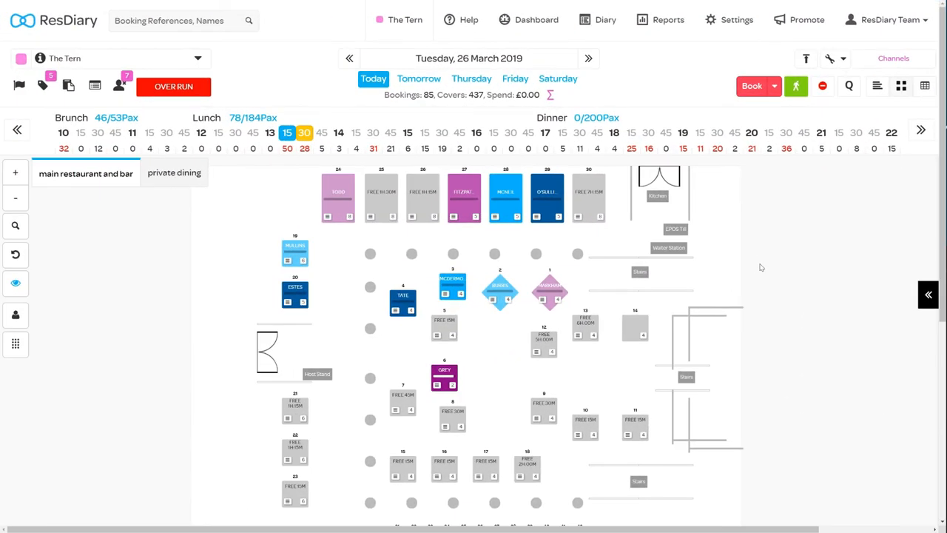
left_click(468, 19)
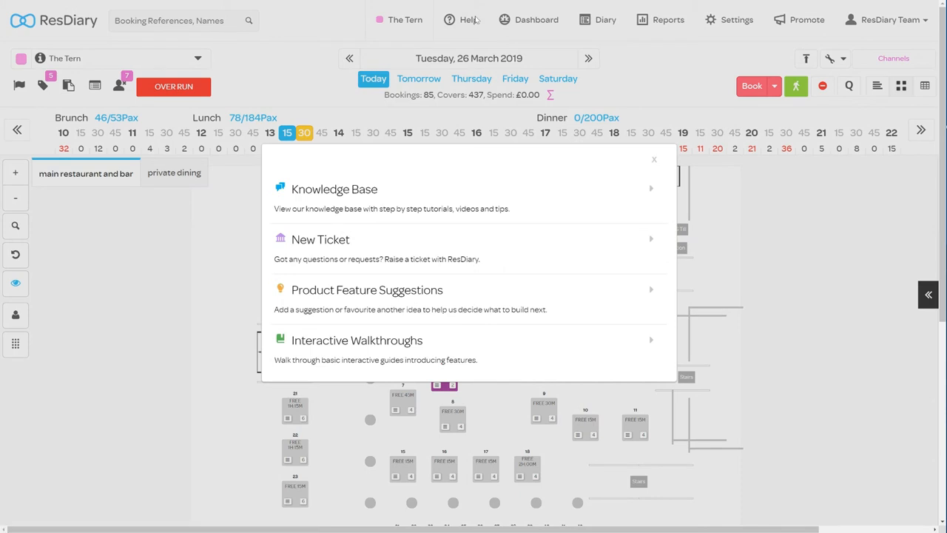